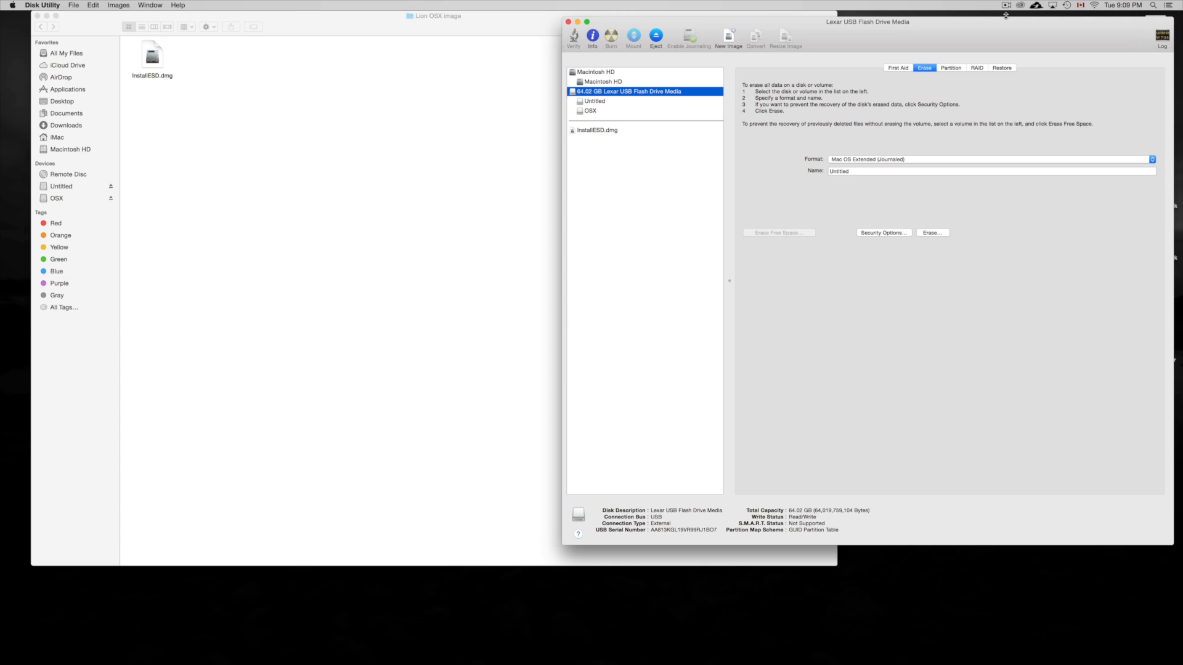
mouse_move(709, 2)
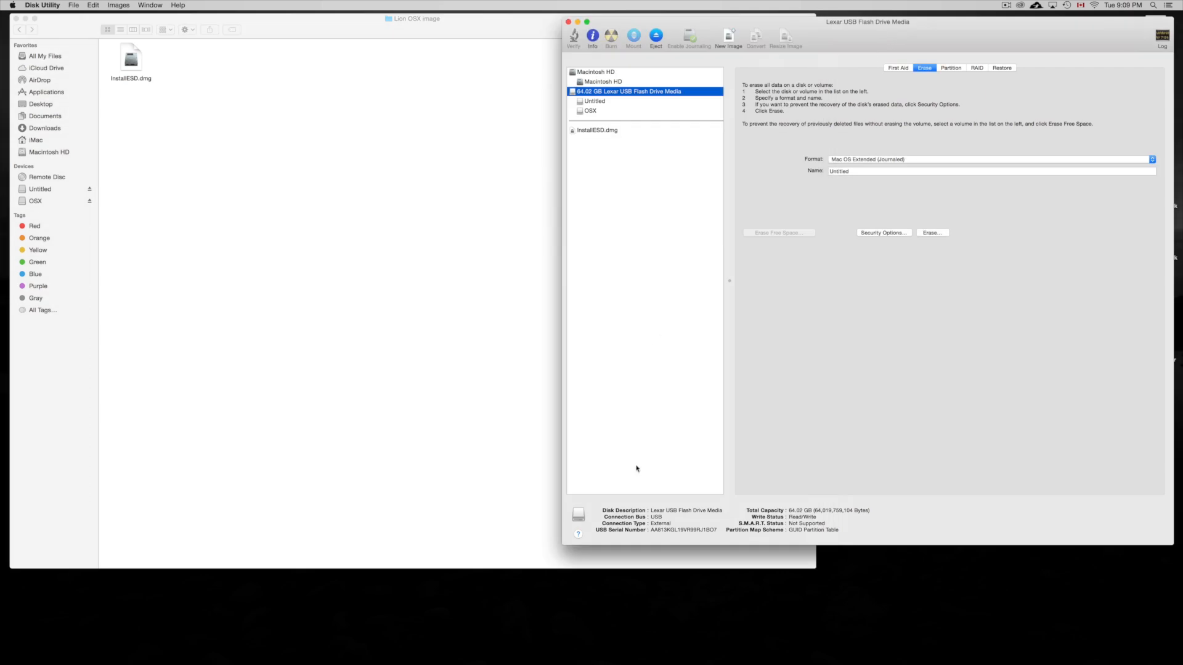
mouse_move(563, 544)
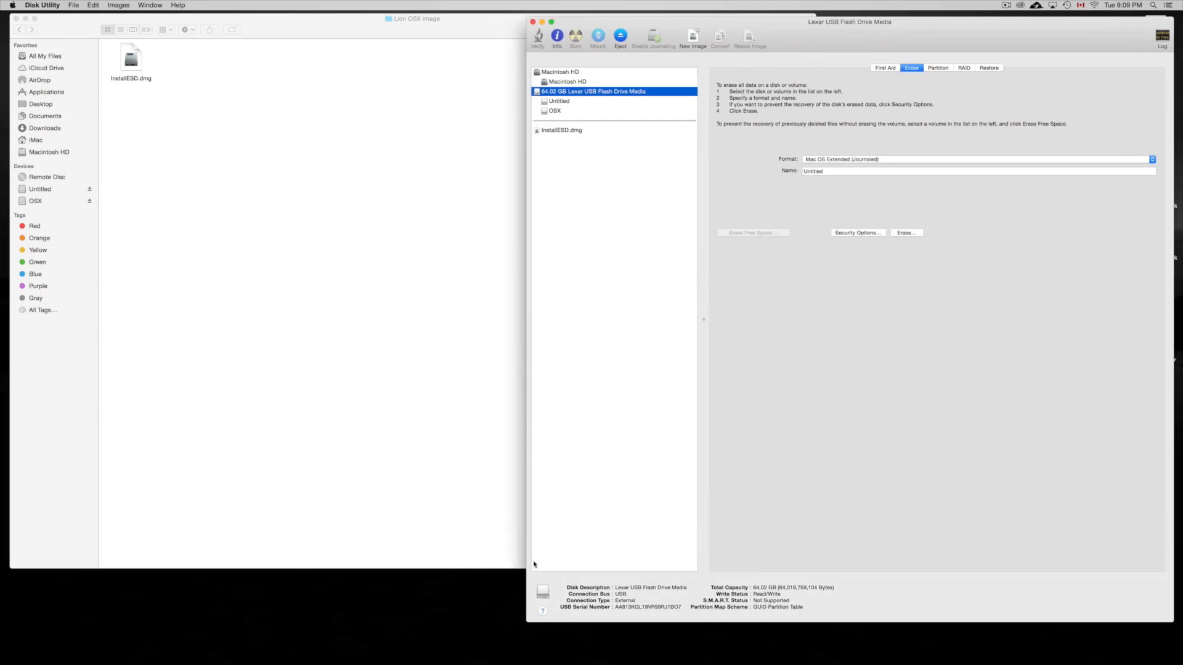
mouse_move(679, 114)
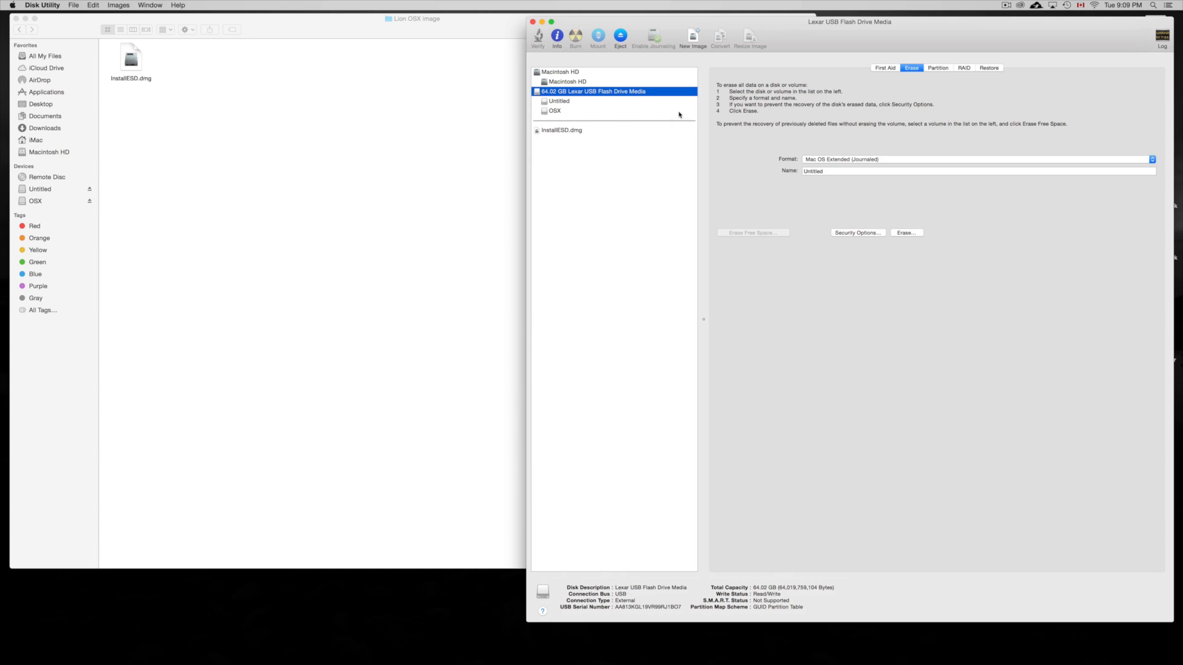
mouse_move(679, 114)
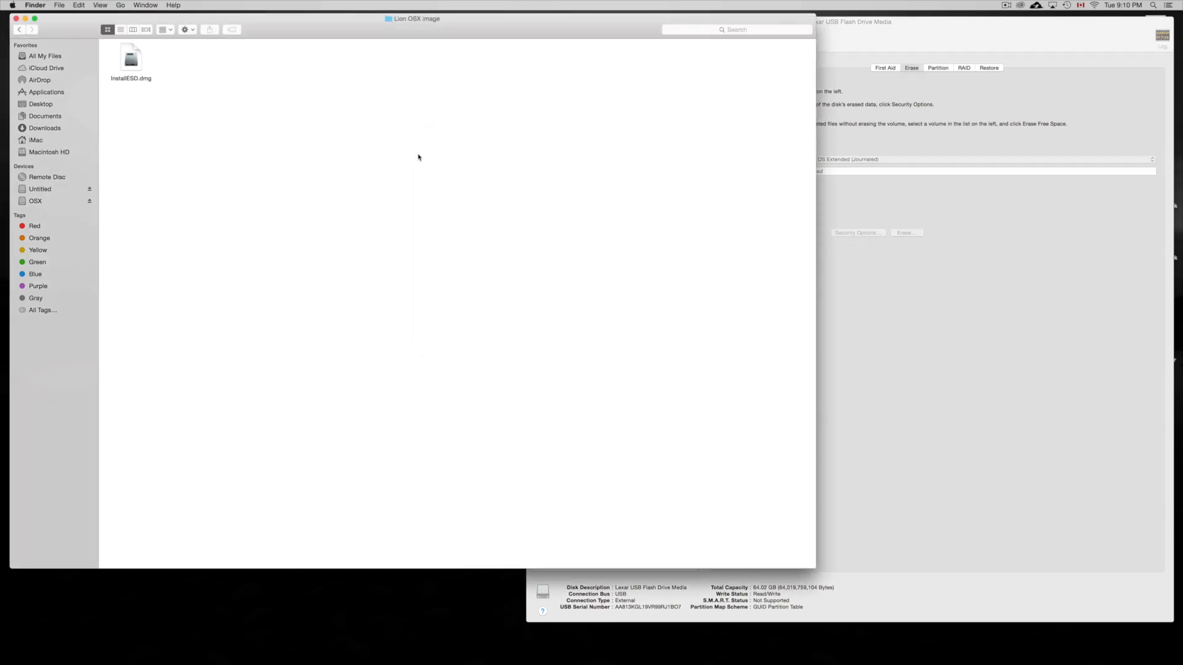
Select InstallESD.dmg in the Lion OSX image folder in Finder.
left_click(130, 59)
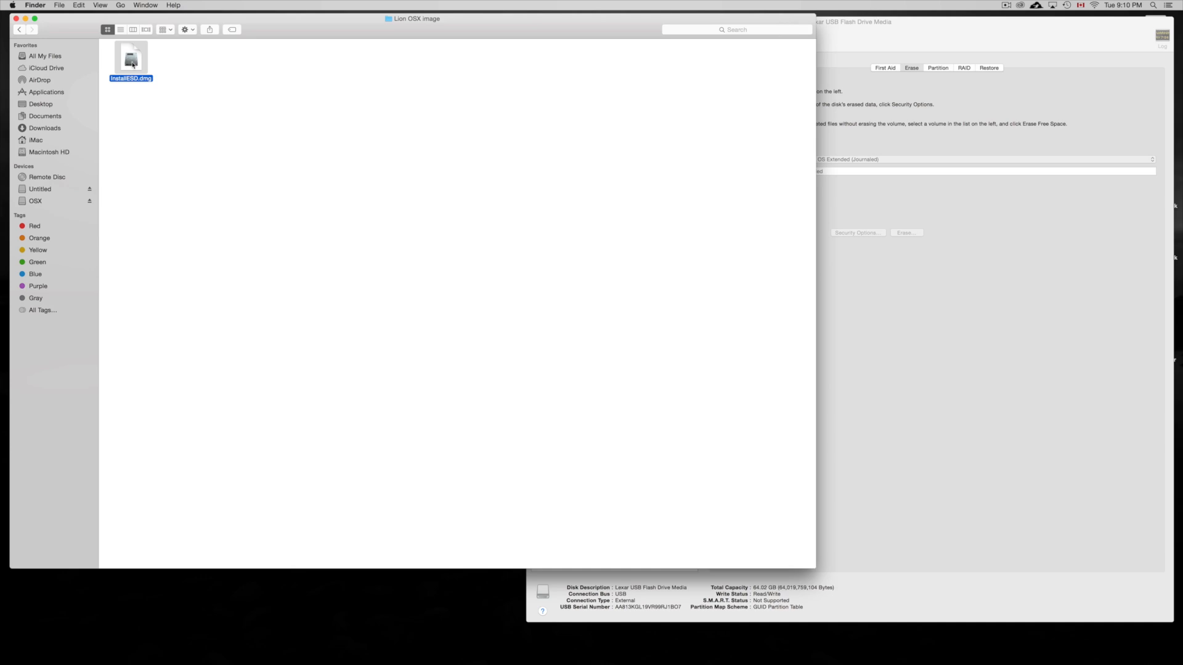
mouse_move(734, 286)
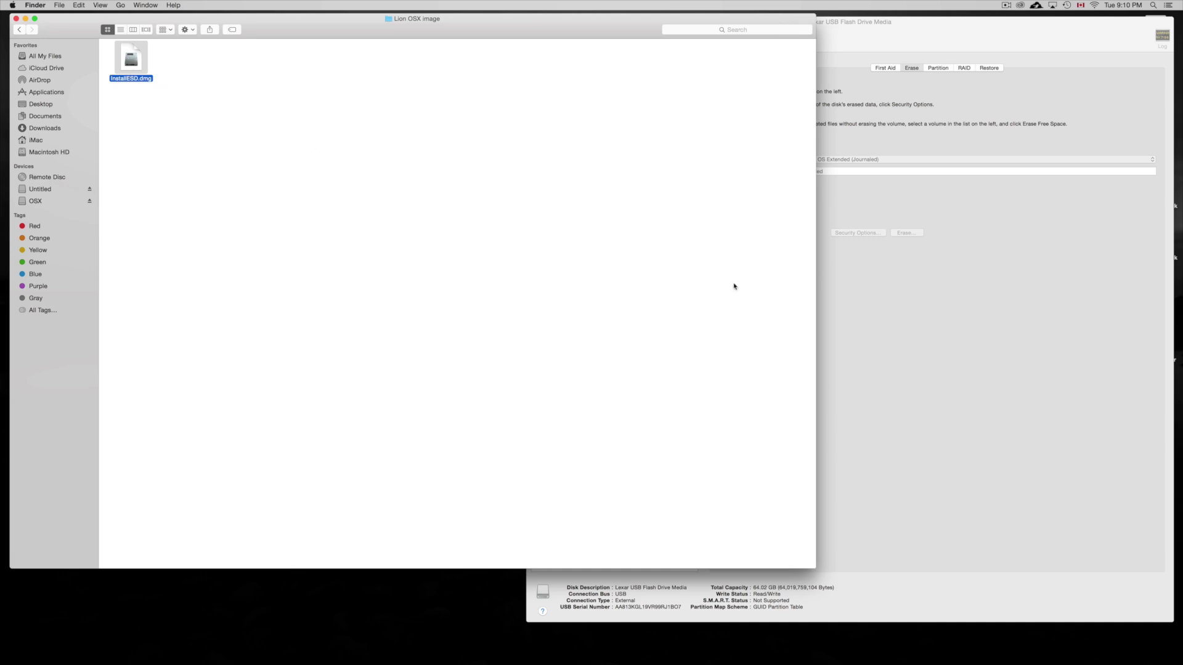
mouse_move(905, 353)
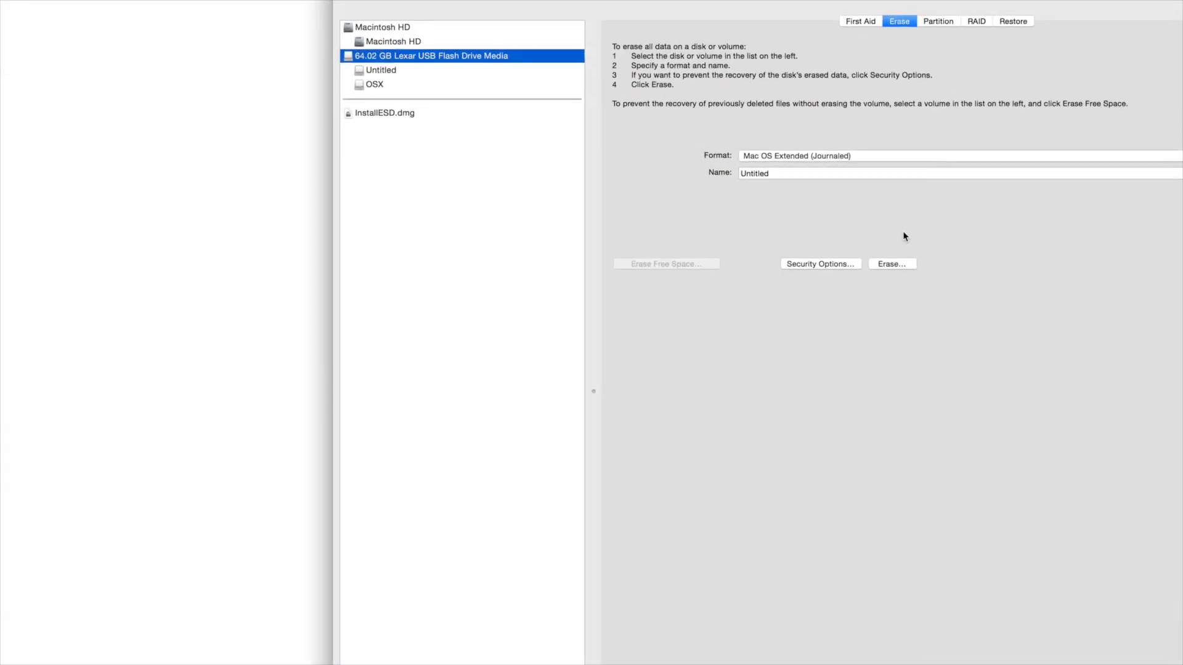
Erase the 64.02 GB Lexar USB flash drive and confirm.
left_click(892, 263)
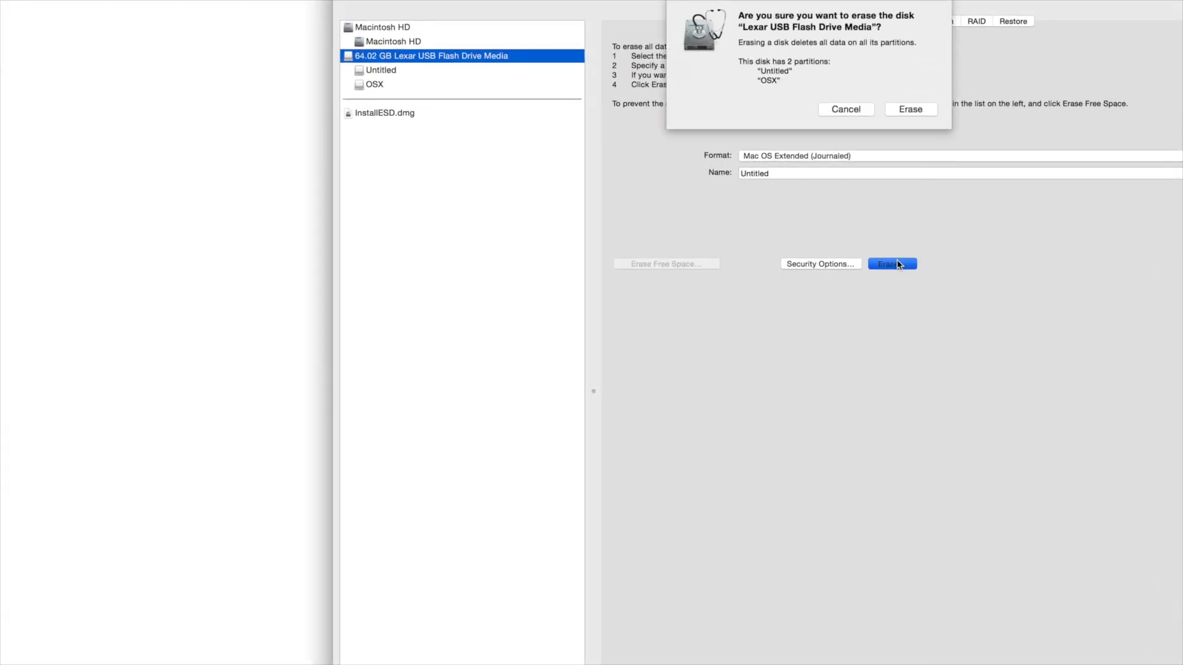
left_click(911, 109)
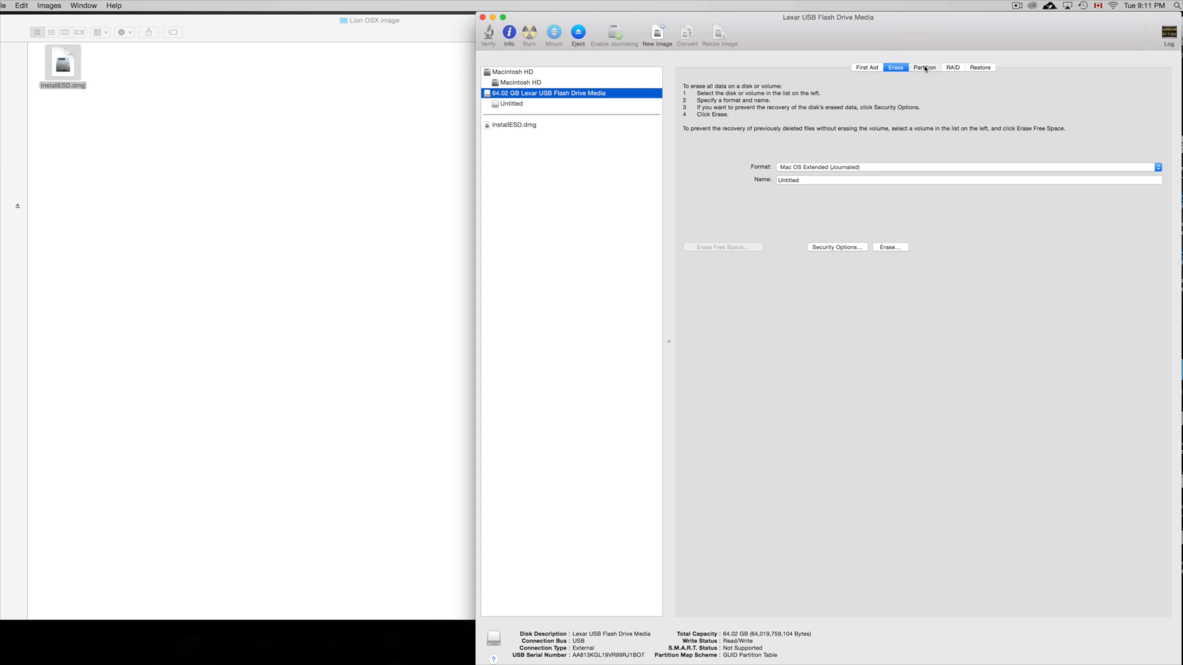
Choose a 2 Partitions layout for the Lexar drive on the Partition tab.
left_click(924, 67)
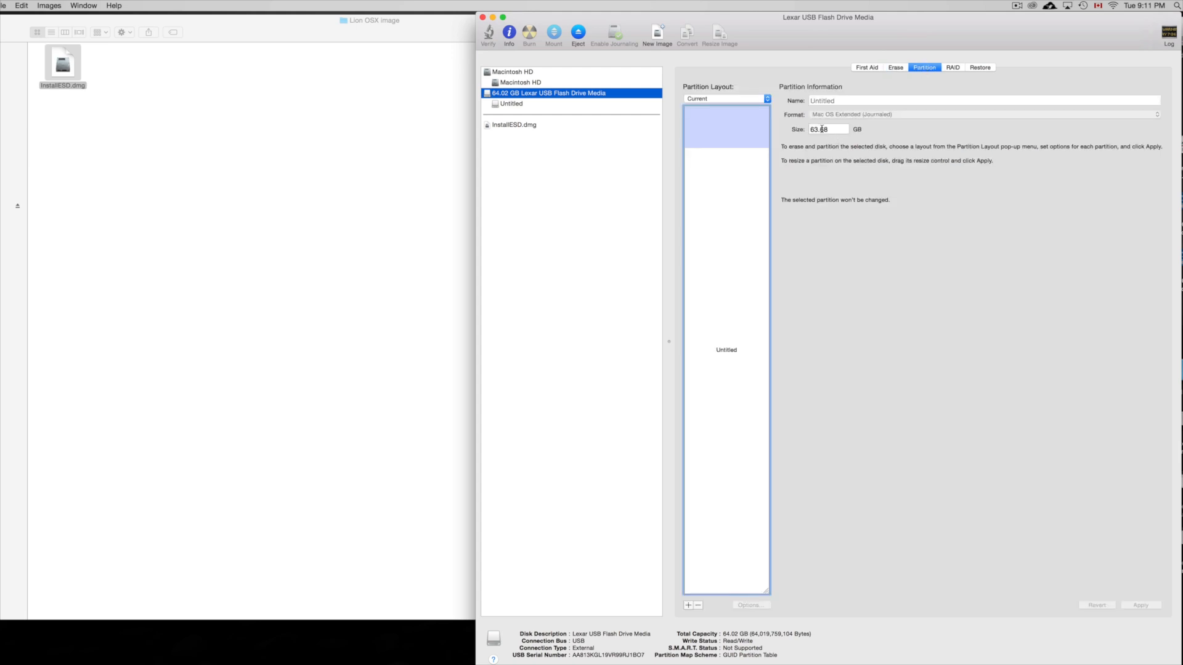
left_click(726, 97)
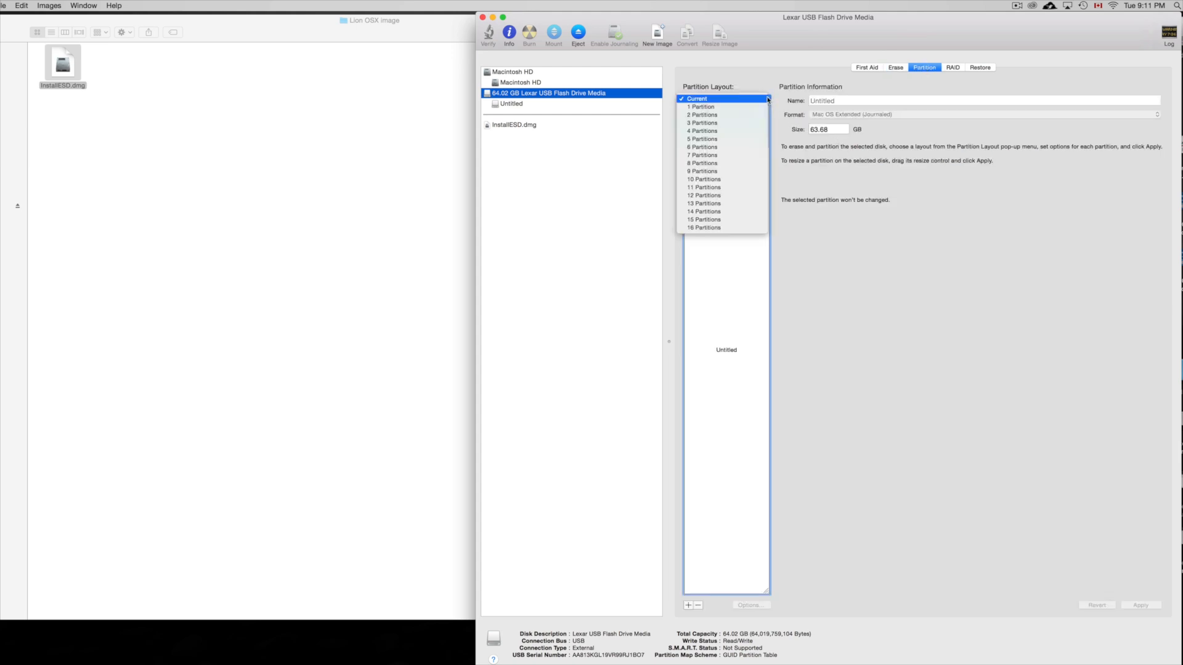
left_click(703, 115)
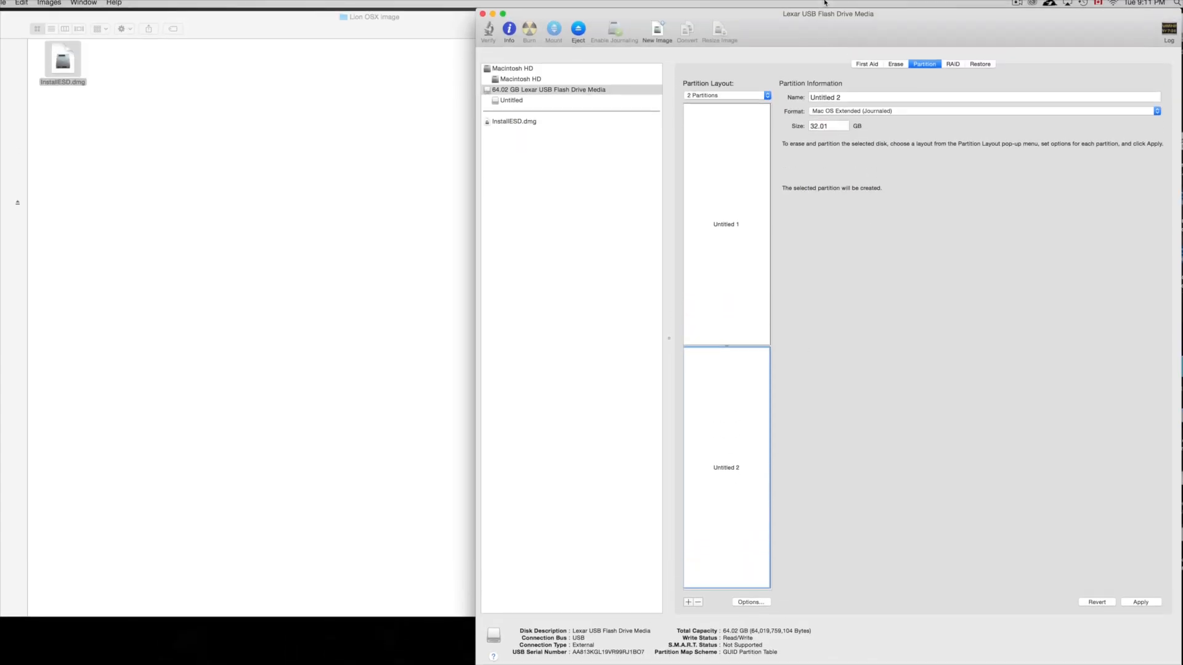
mouse_move(801, 302)
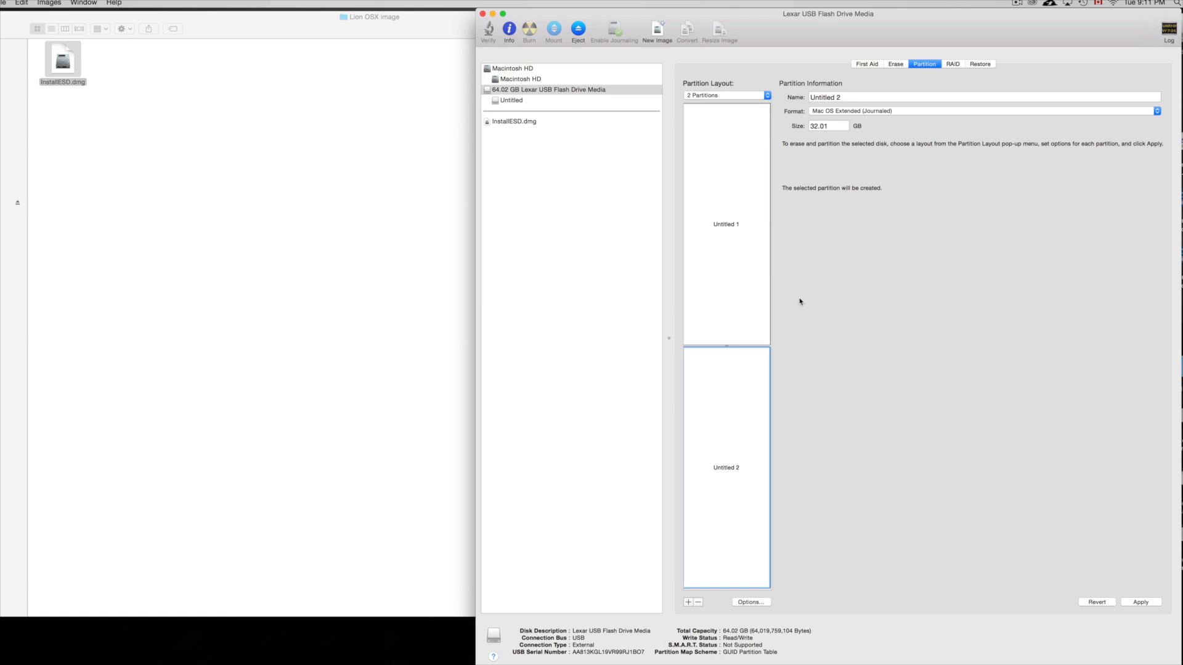
mouse_move(796, 632)
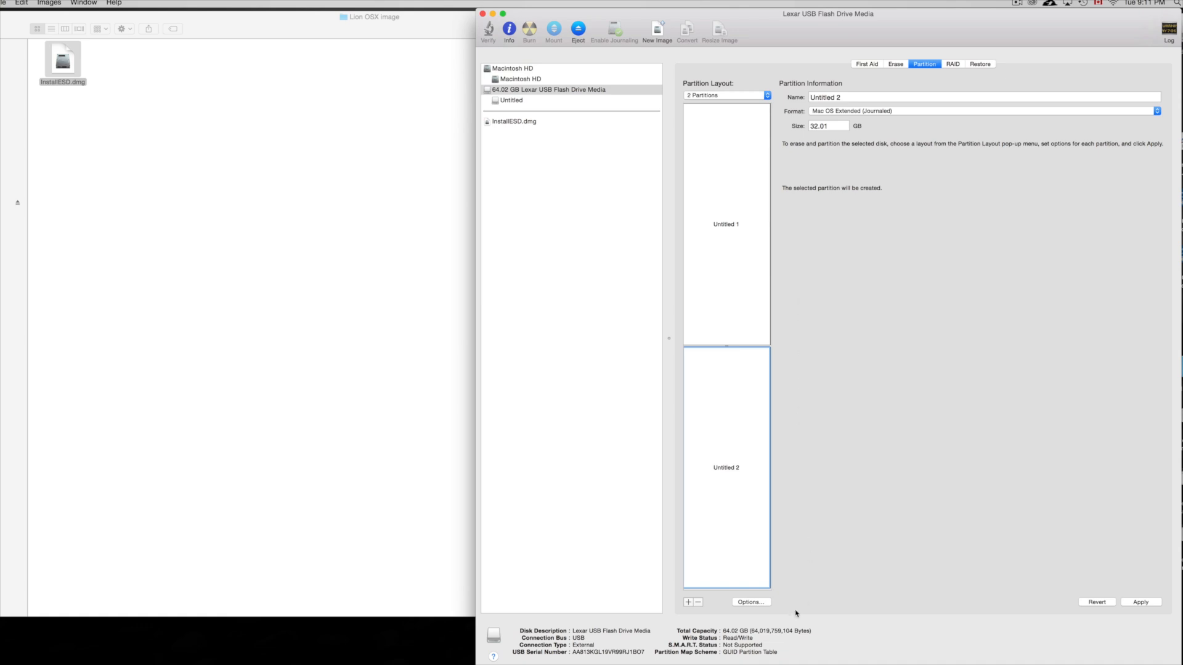
mouse_move(765, 603)
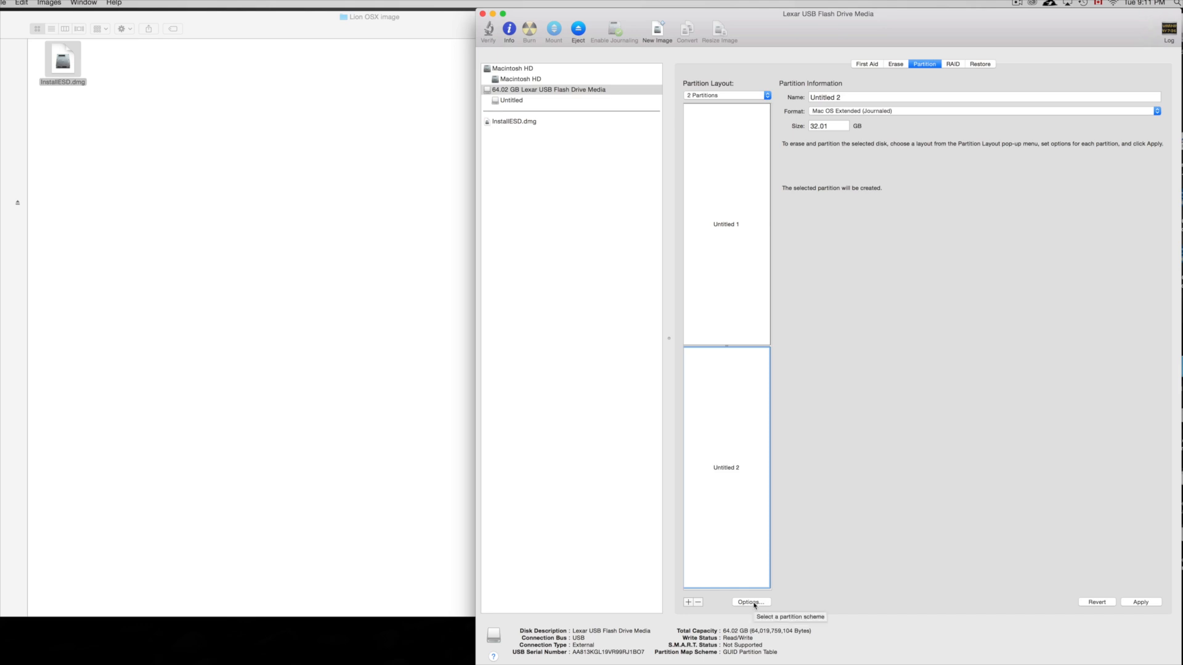
Pick Apple Partition Map in the partition scheme options.
left_click(752, 602)
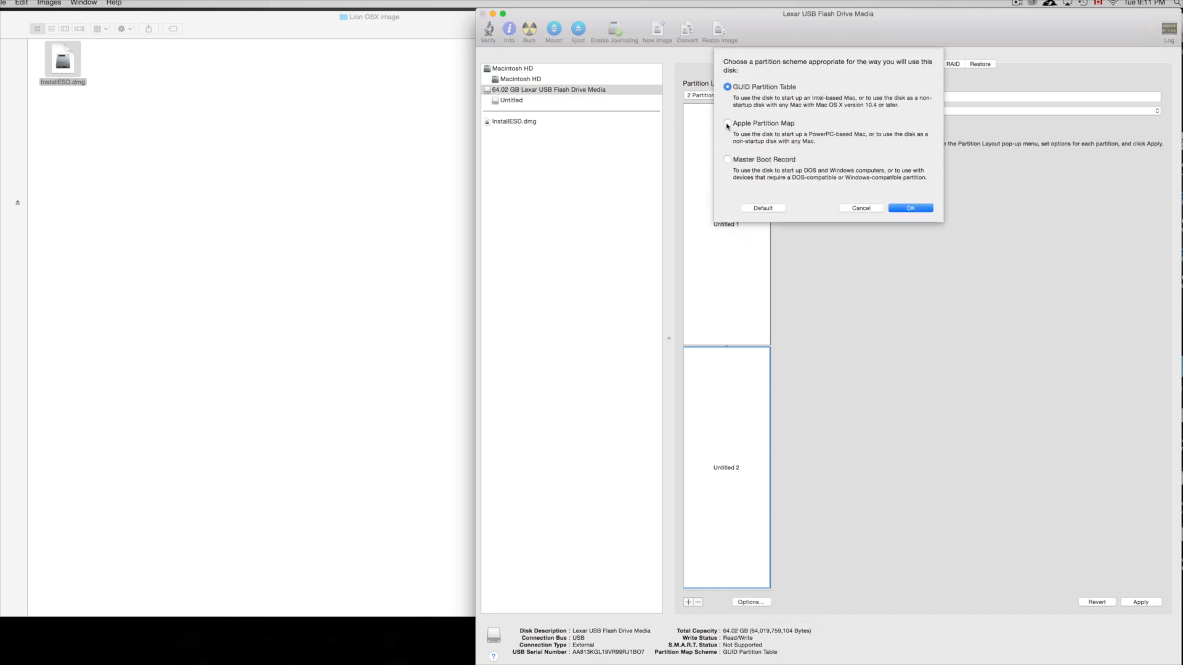
left_click(727, 123)
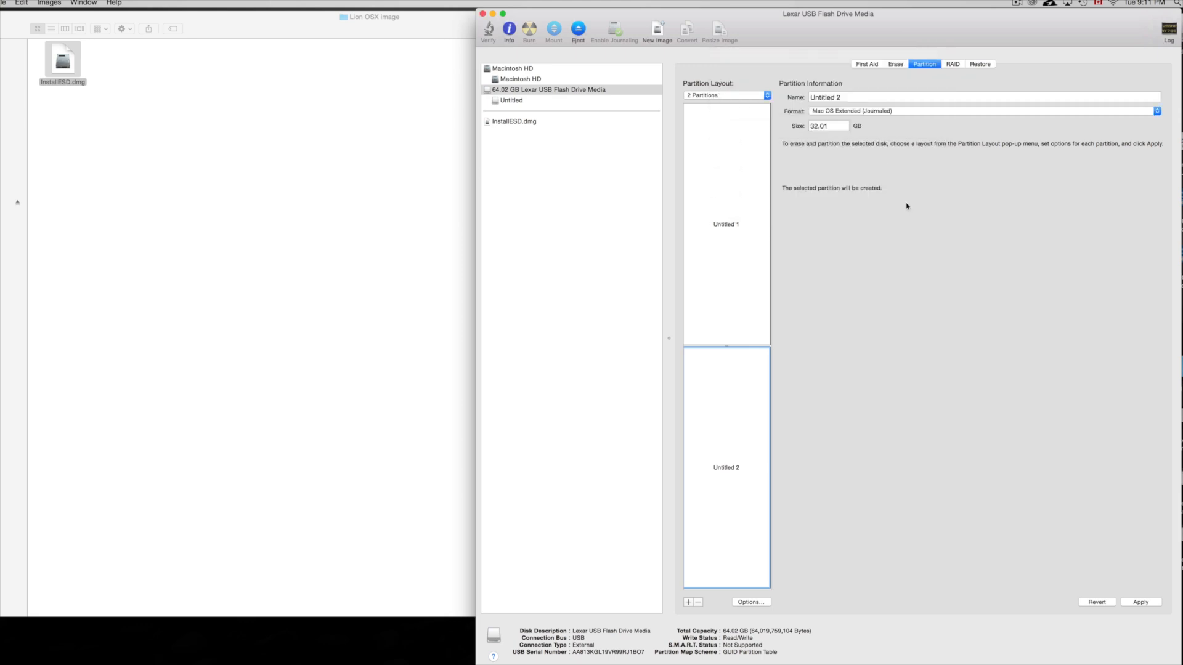
Name the second partition OSX, then apply and confirm the two-partition layout.
left_click(849, 97)
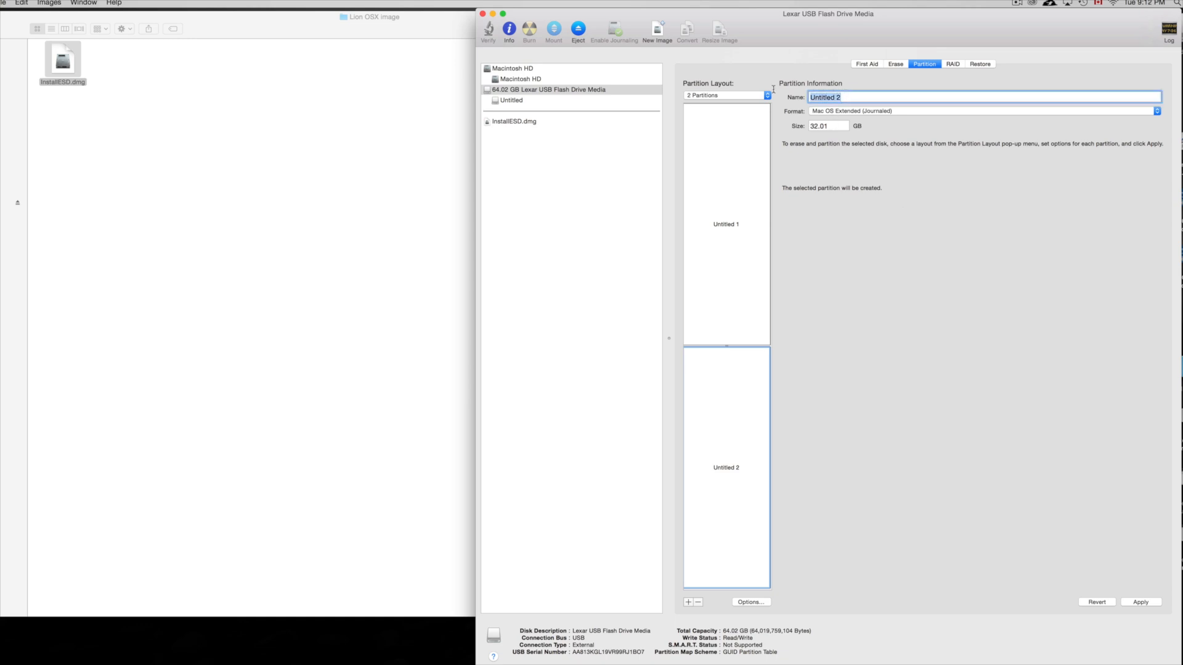
type("OS")
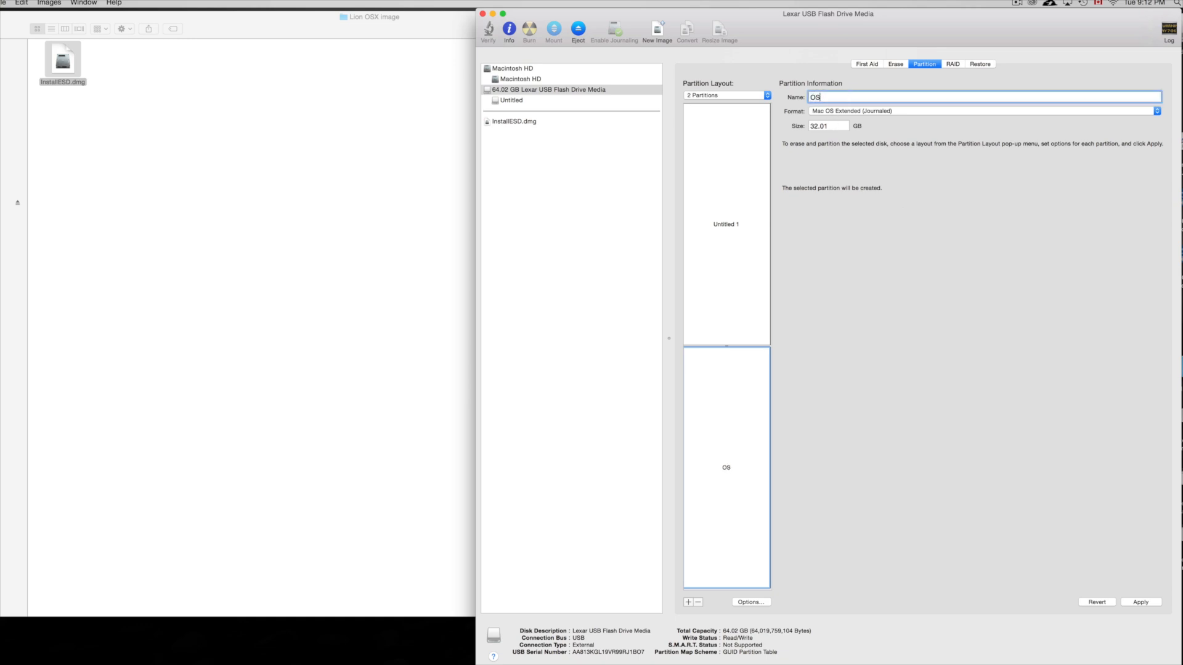
type("X")
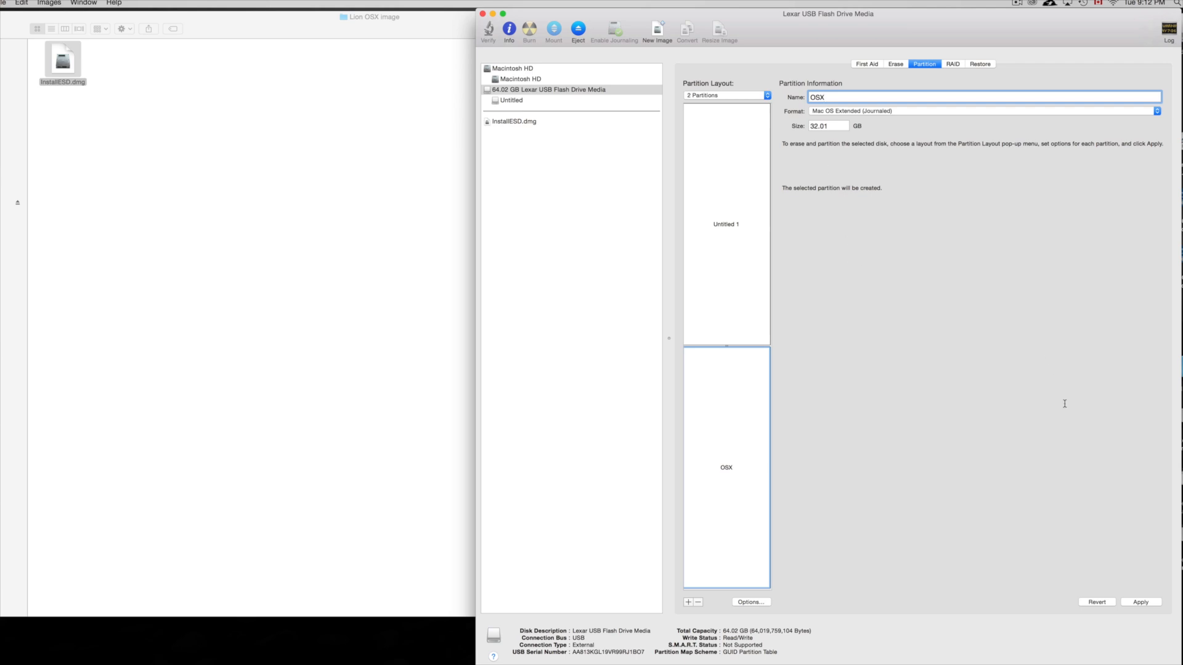
mouse_move(1170, 556)
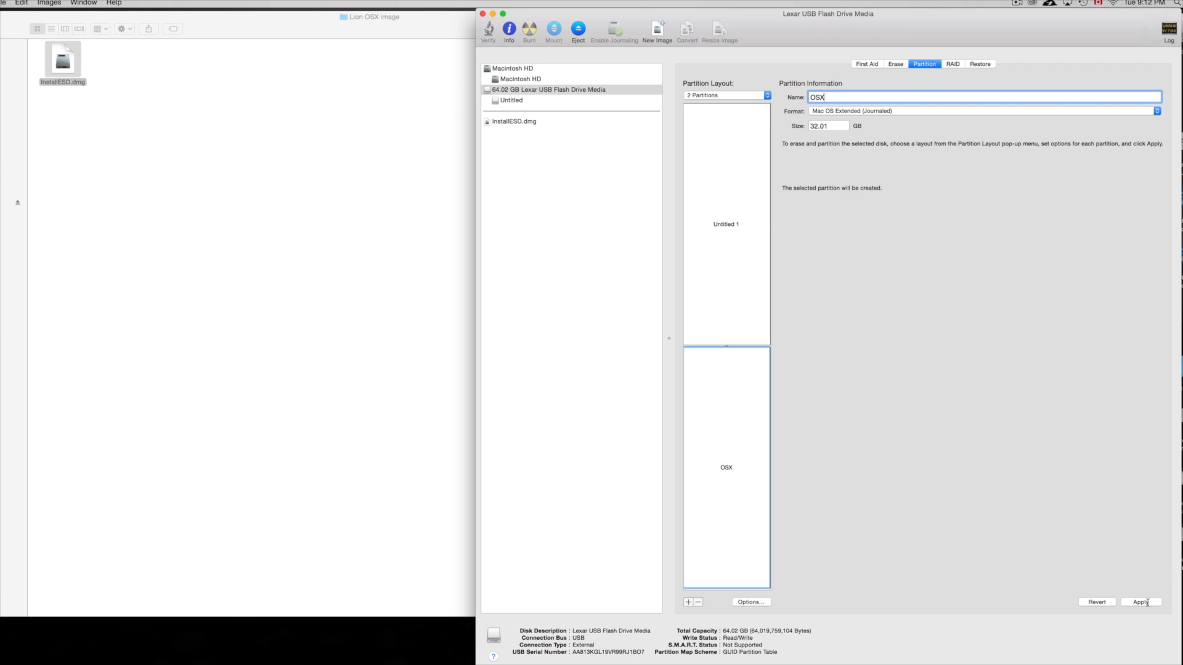
left_click(1141, 602)
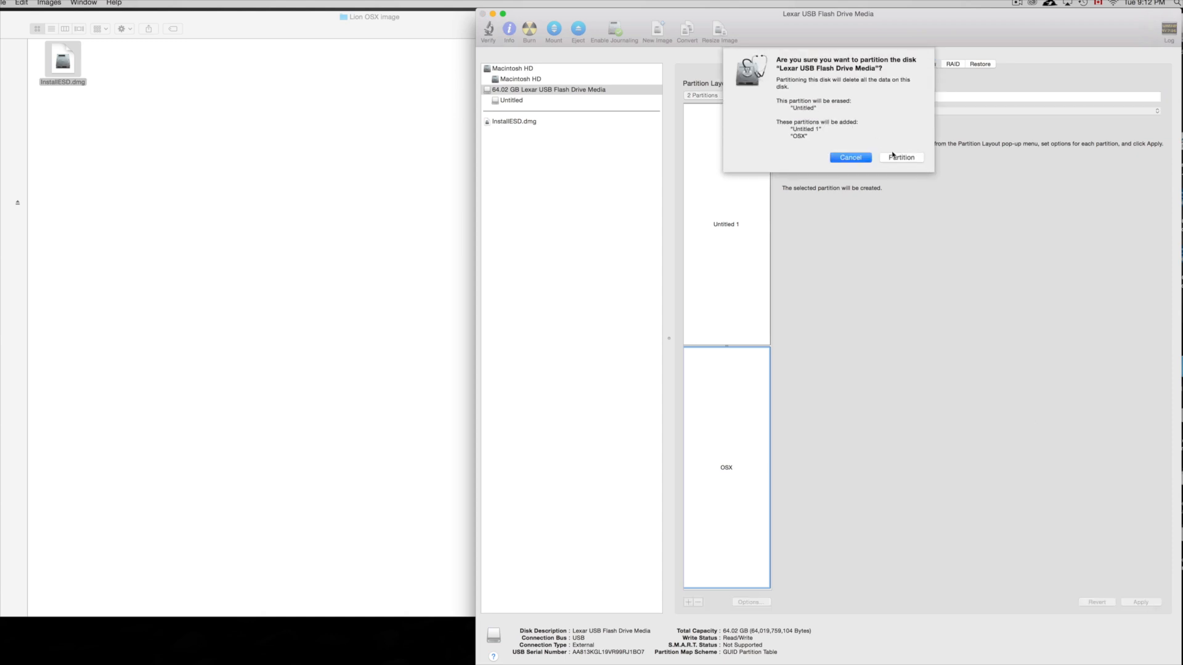
left_click(901, 157)
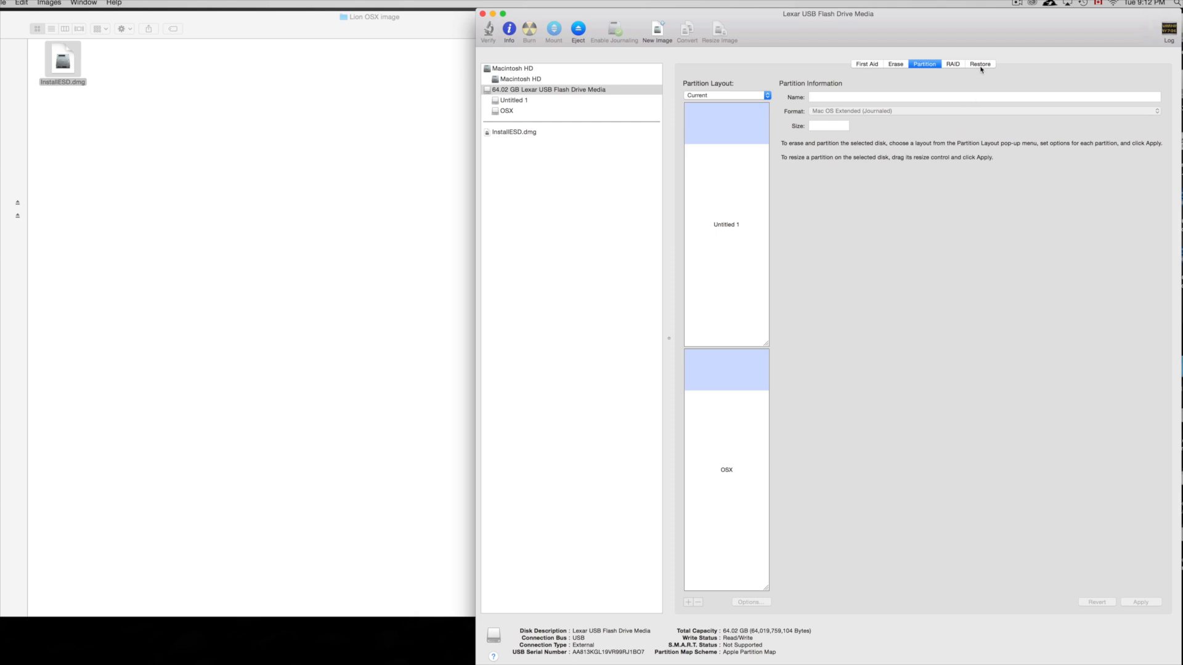
Show the Restore tab with the Lexar drive's OSX partition selected.
left_click(980, 63)
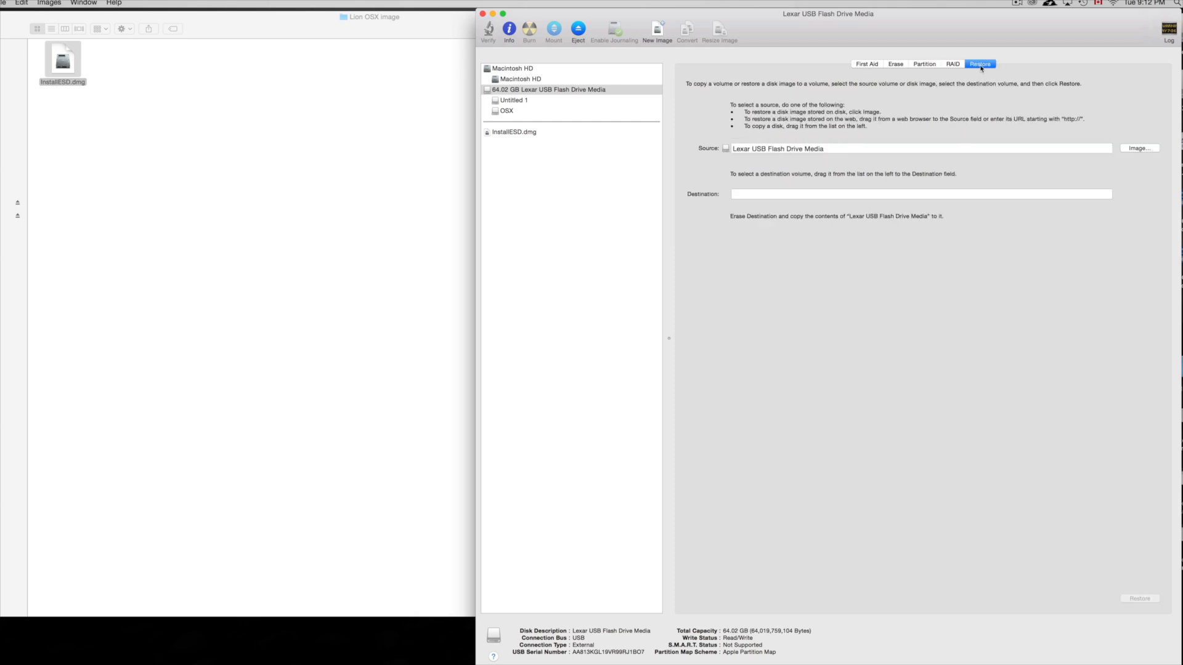
mouse_move(692, 68)
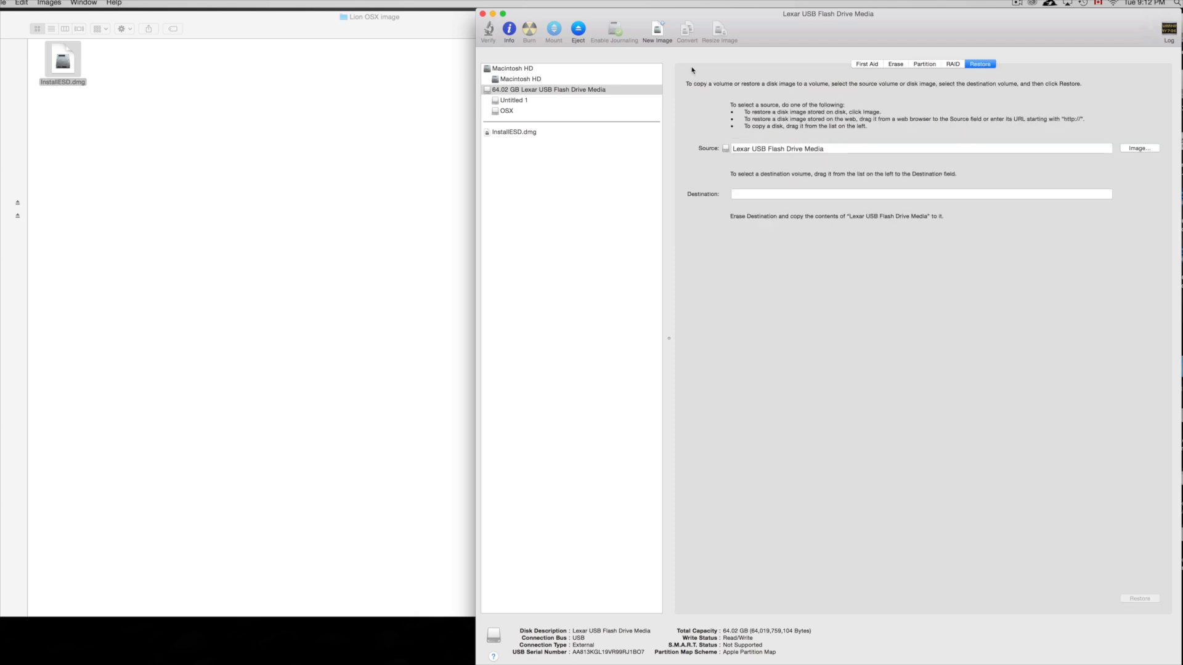
left_click(507, 111)
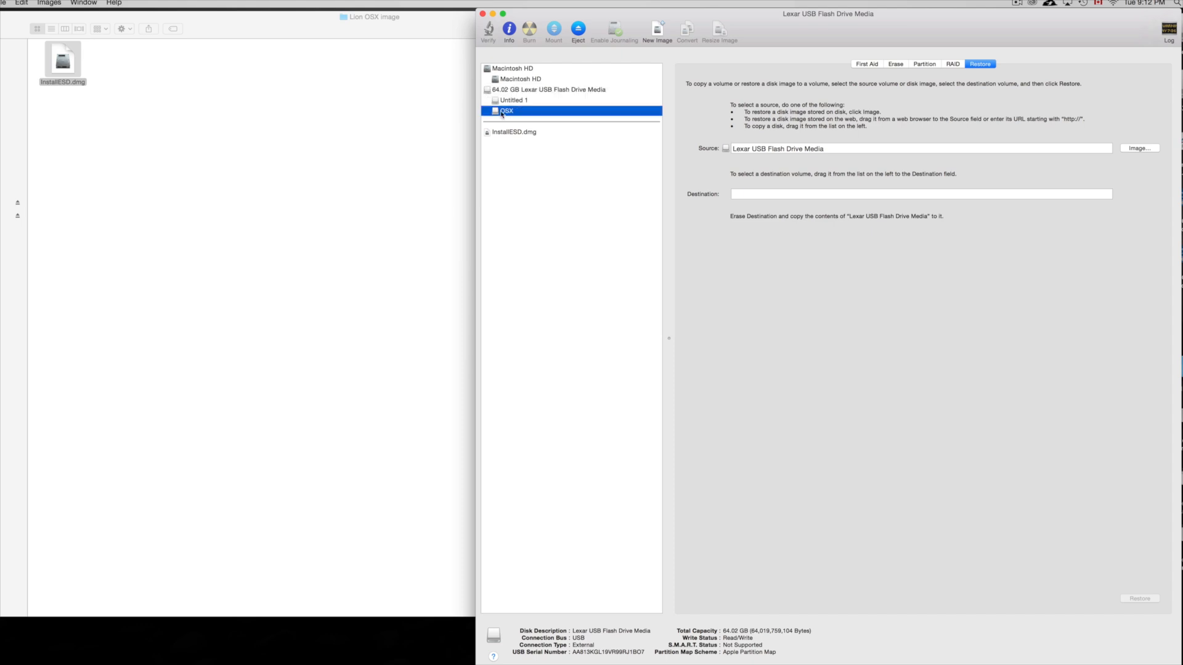
left_click(507, 110)
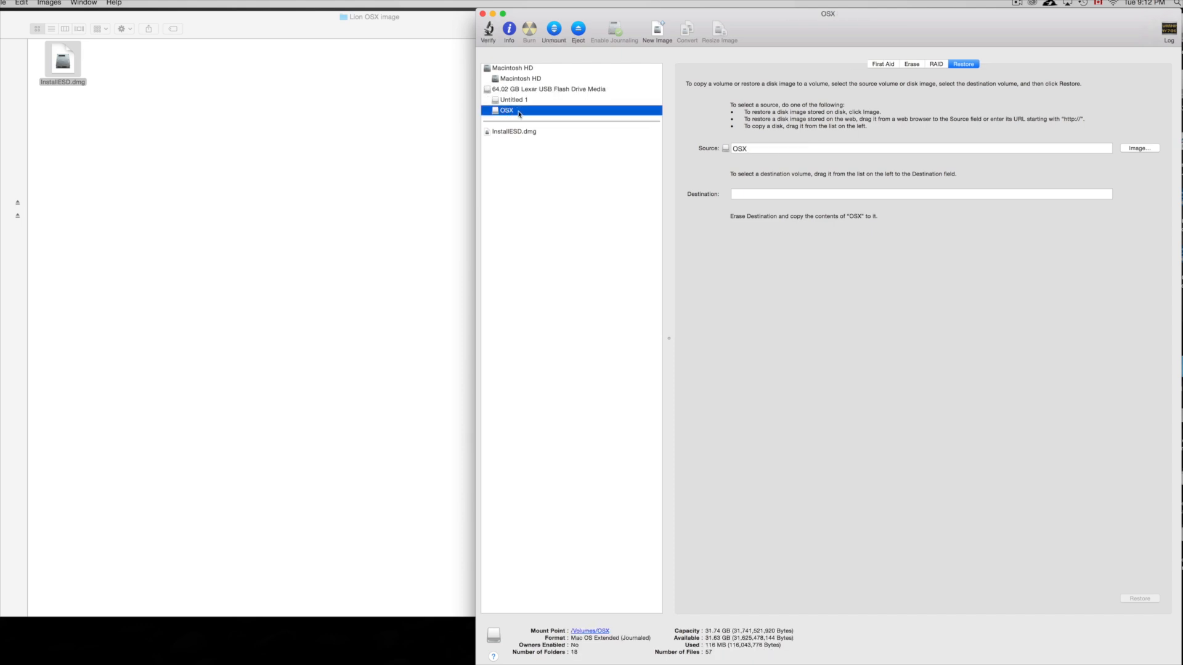
mouse_move(513, 112)
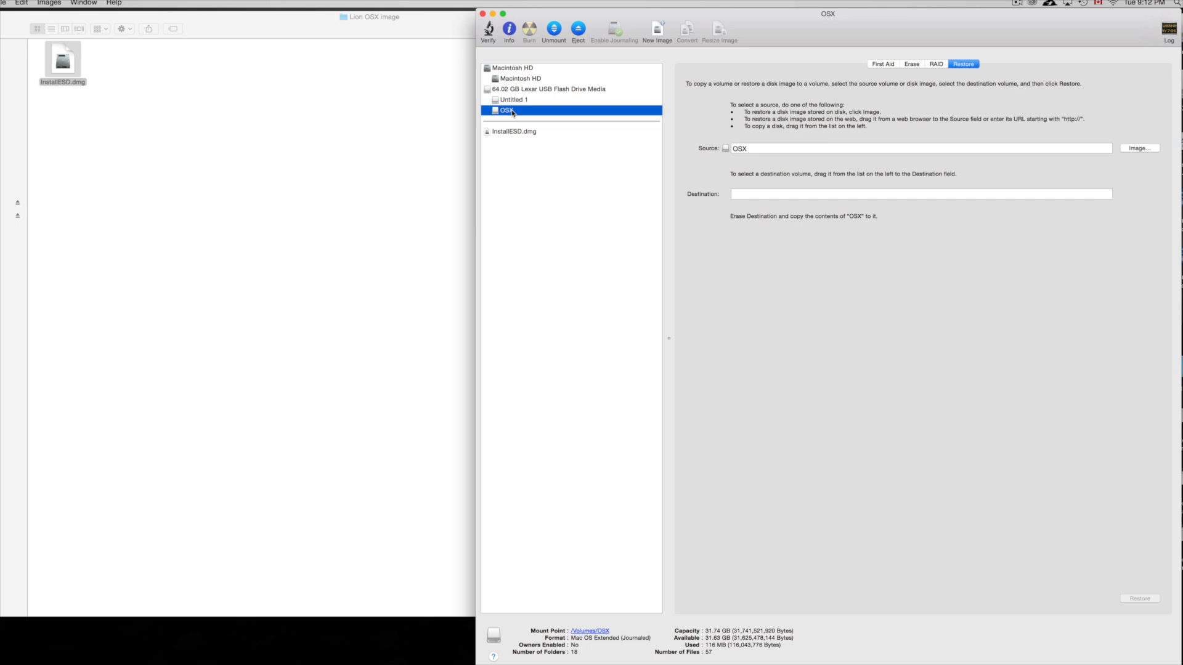
mouse_move(683, 125)
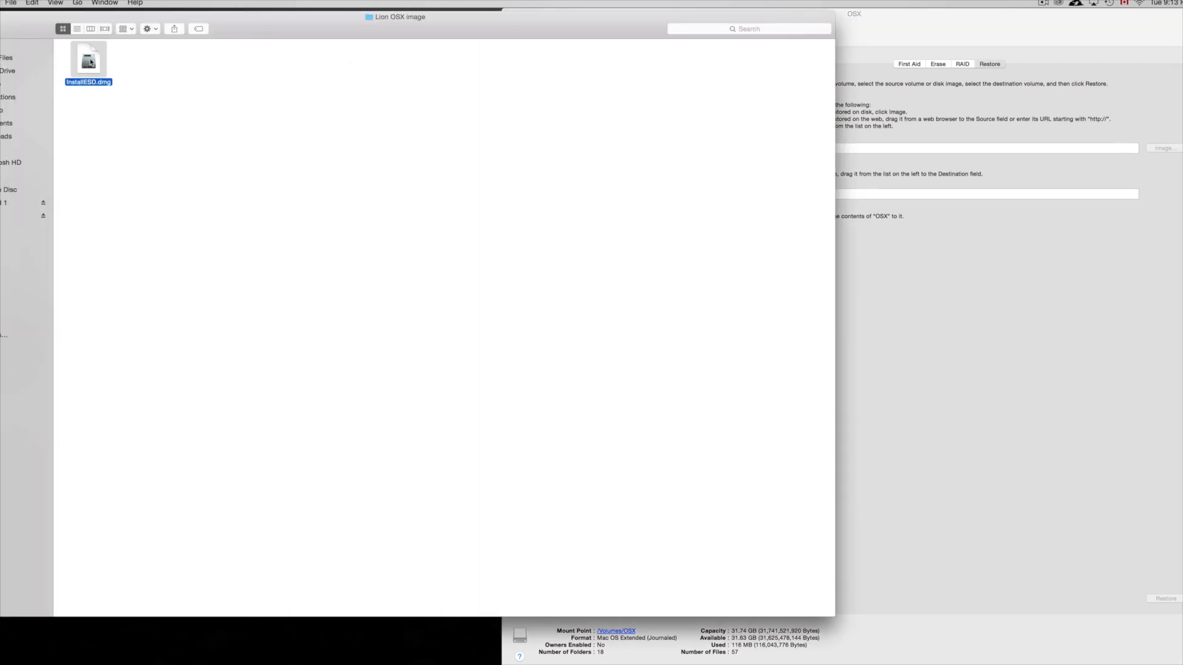
Mount InstallESD.dmg from the Finder window.
double_click(88, 59)
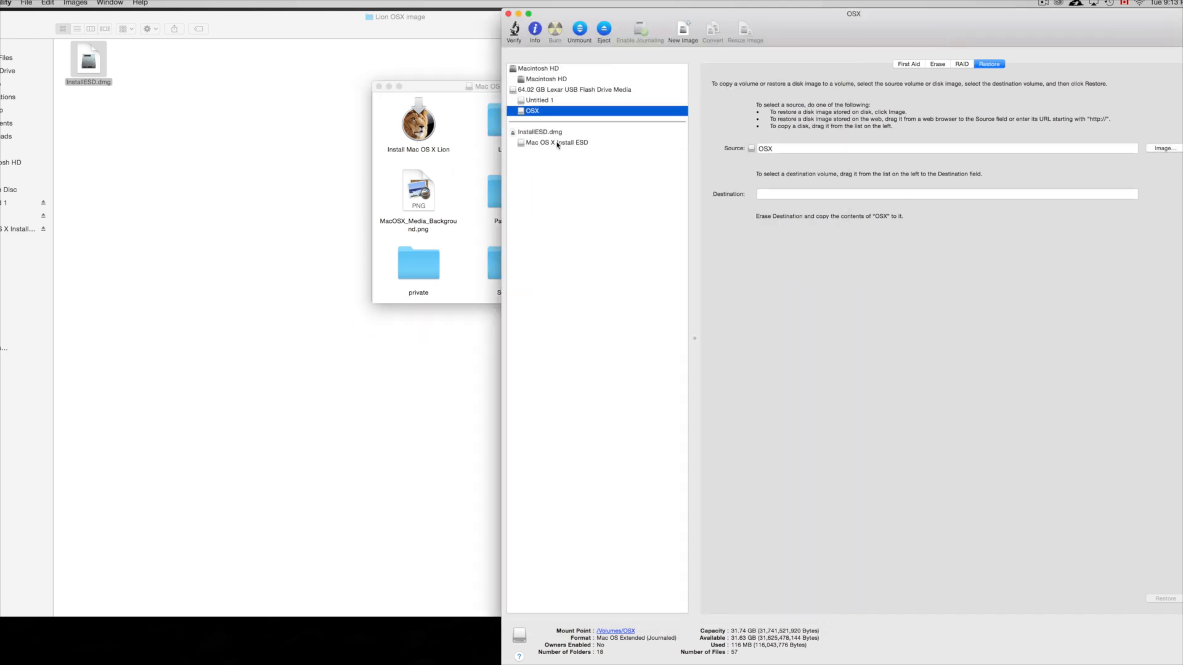
Set Mac OS X Install ESD as restore source and OSX partition as destination.
left_click(558, 142)
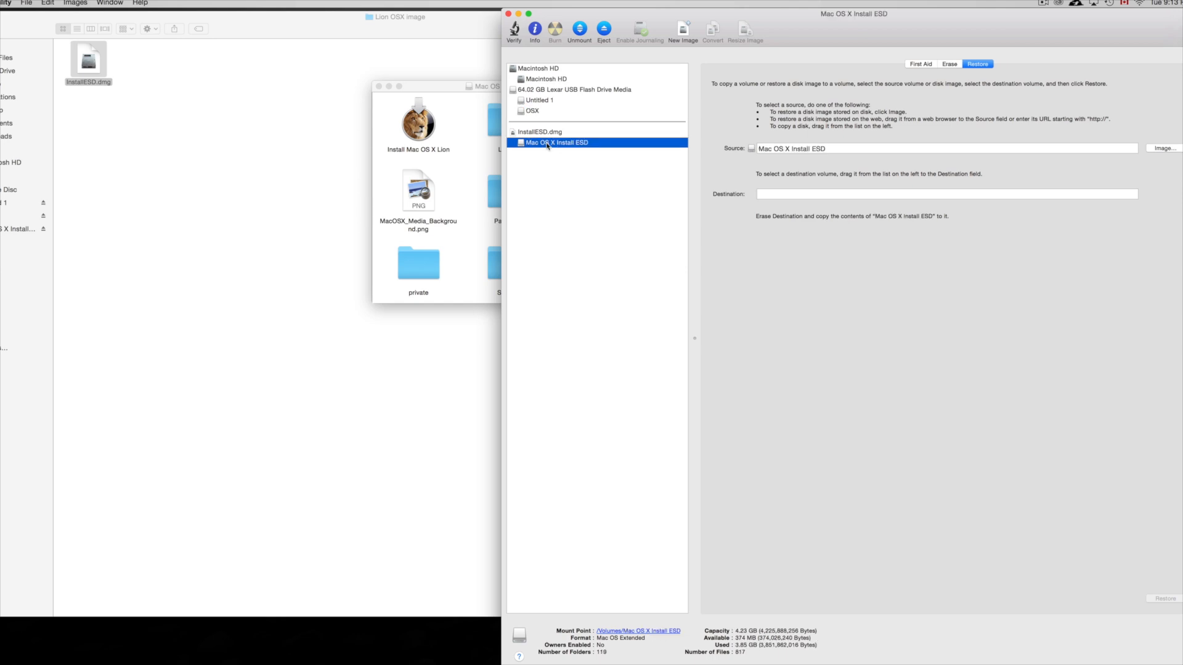
mouse_move(535, 133)
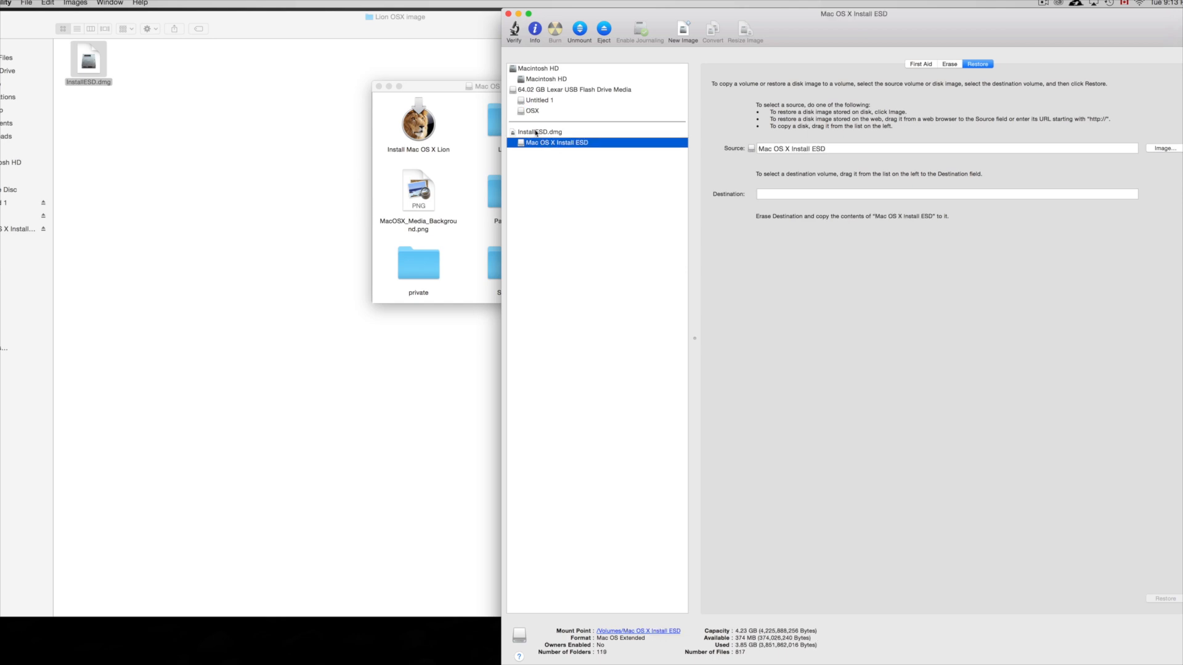
mouse_move(545, 145)
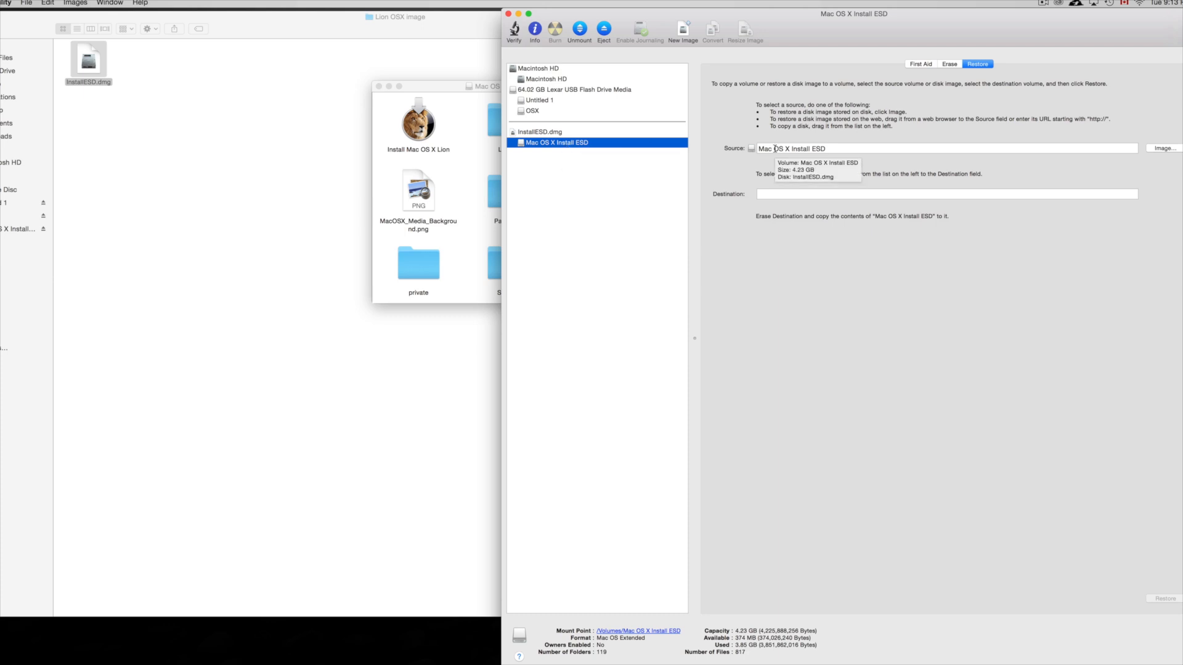
left_click(532, 110)
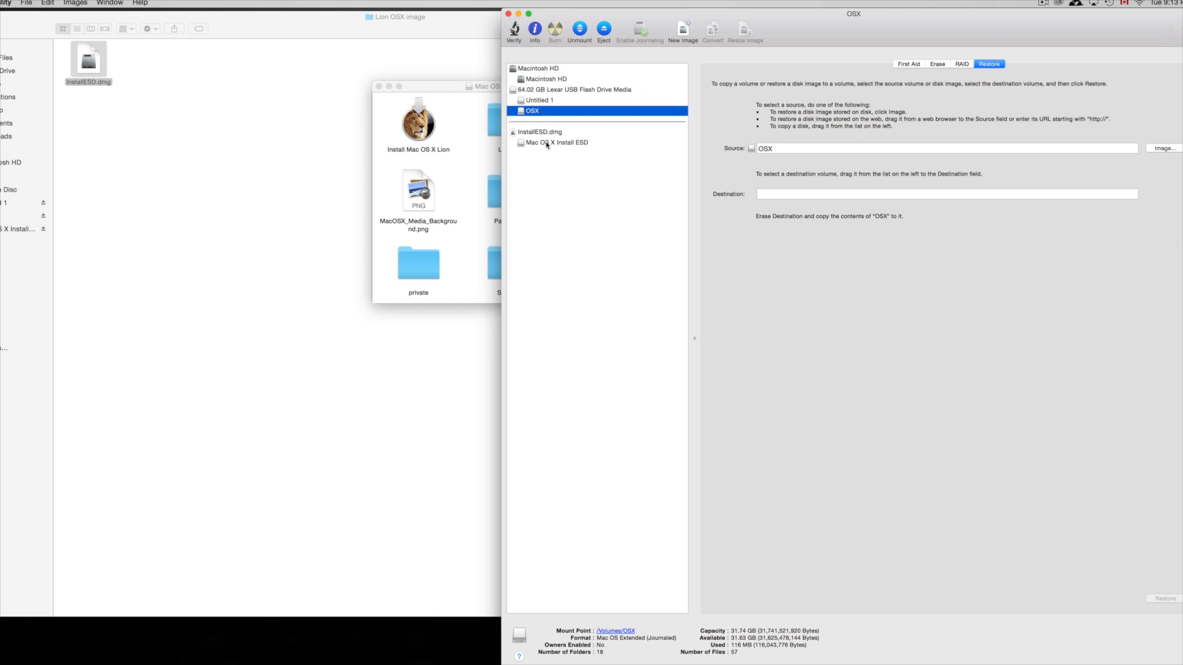
left_click(556, 142)
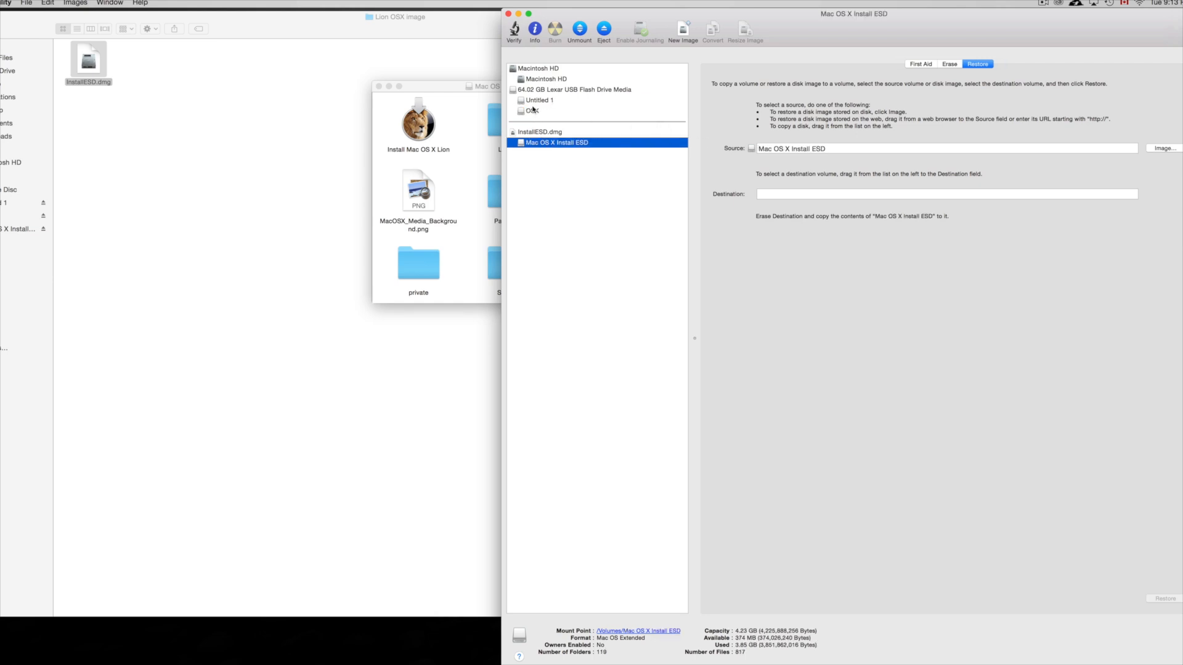
left_click(532, 110)
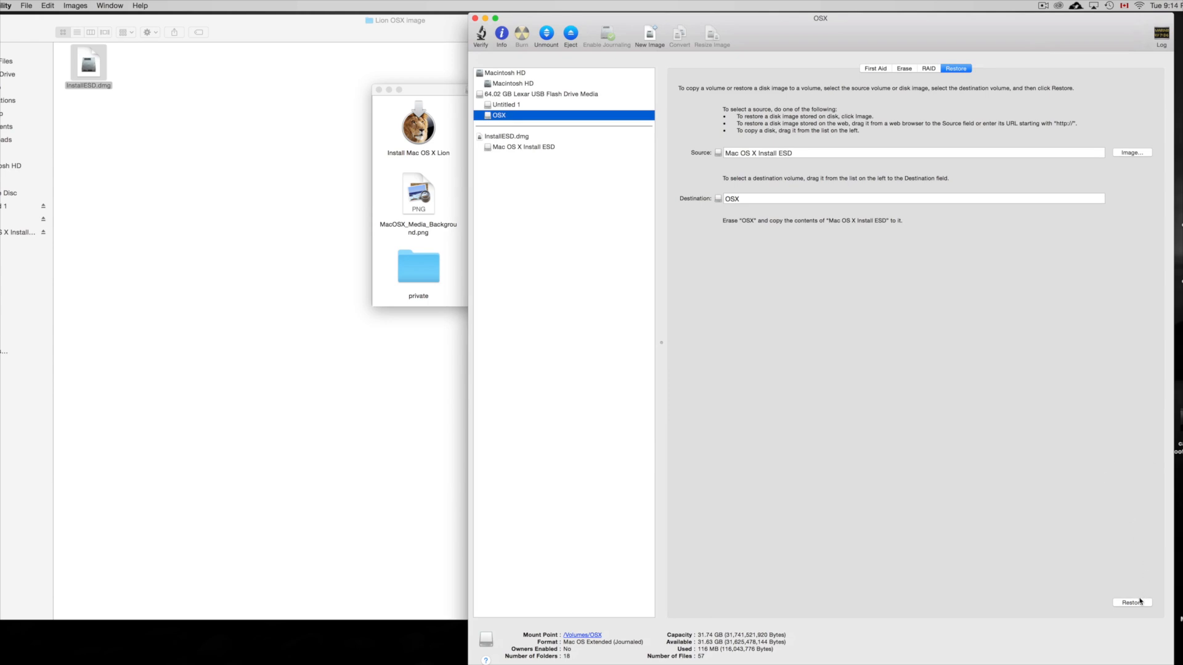
Restore Mac OS X Install ESD onto OSX, confirming the erase and admin password.
left_click(1132, 603)
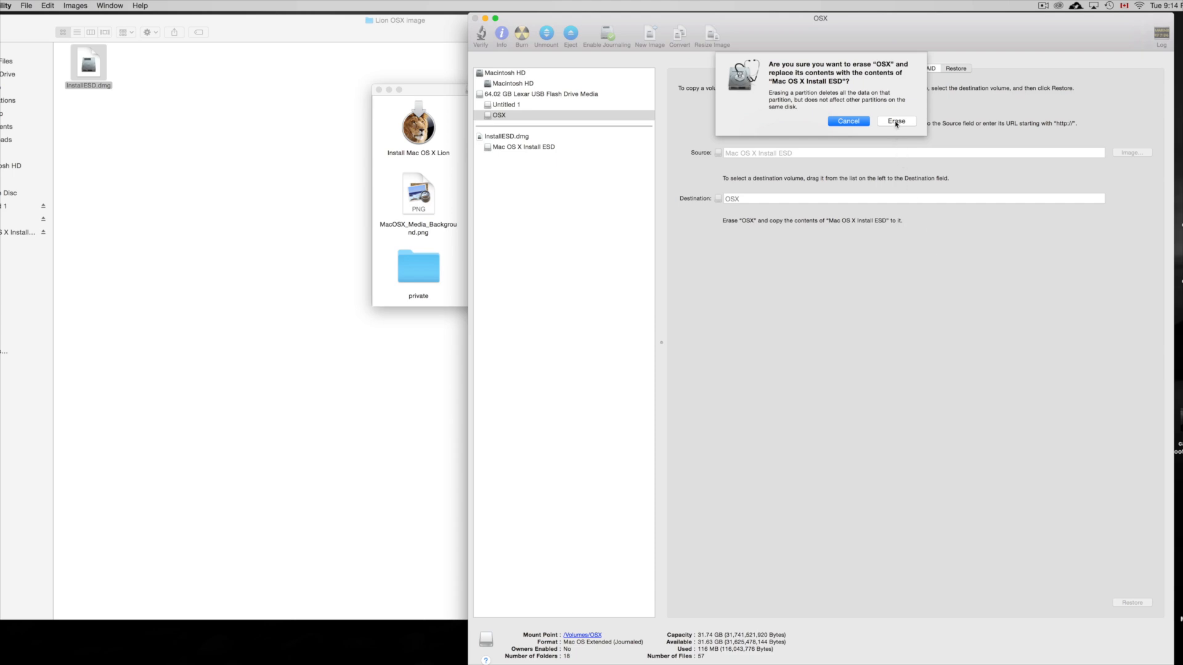
left_click(896, 120)
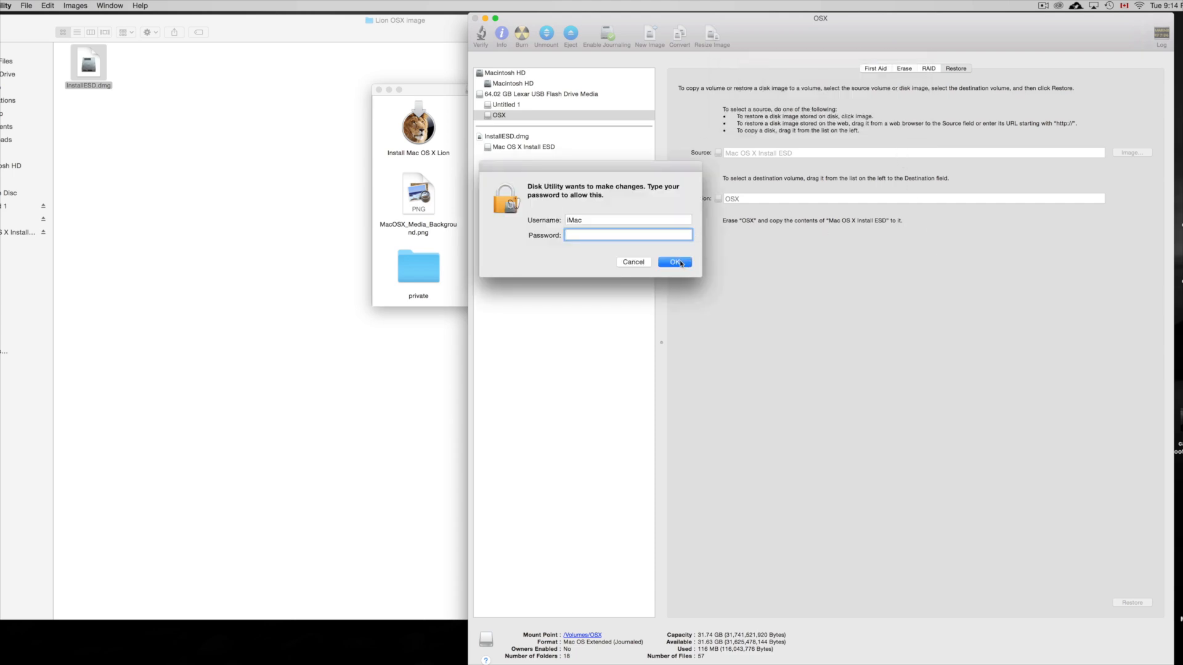
left_click(675, 262)
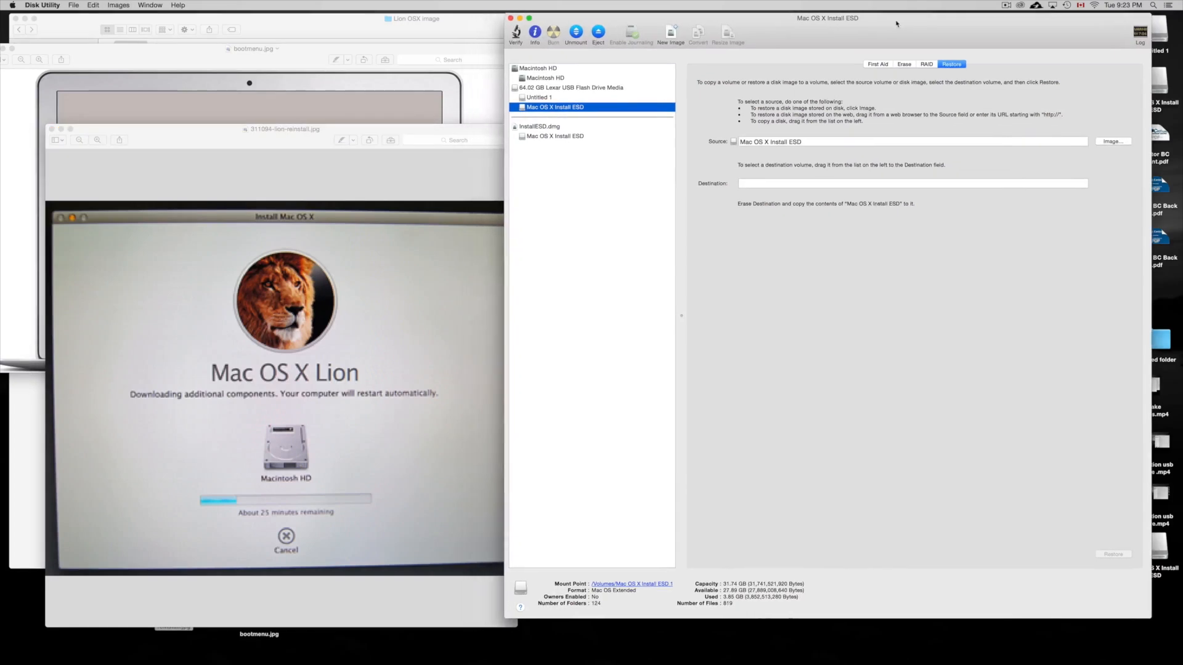
mouse_move(686, 103)
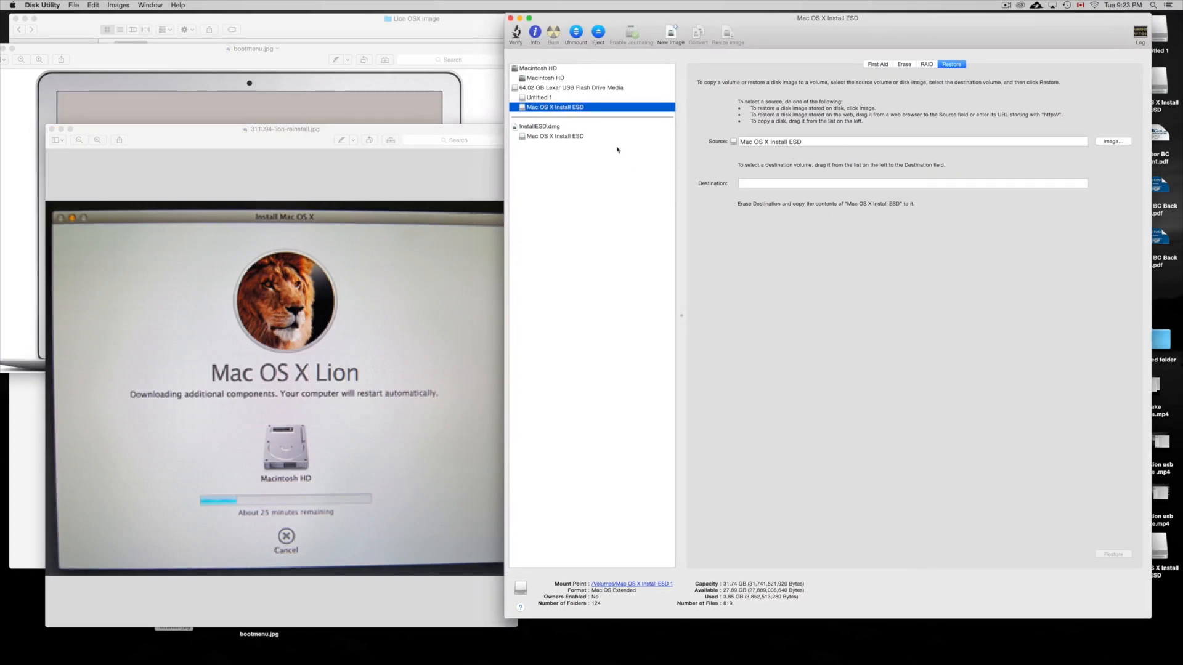
Select Untitled 1, then the 64.02 GB Lexar USB Flash Drive Media entry.
left_click(536, 96)
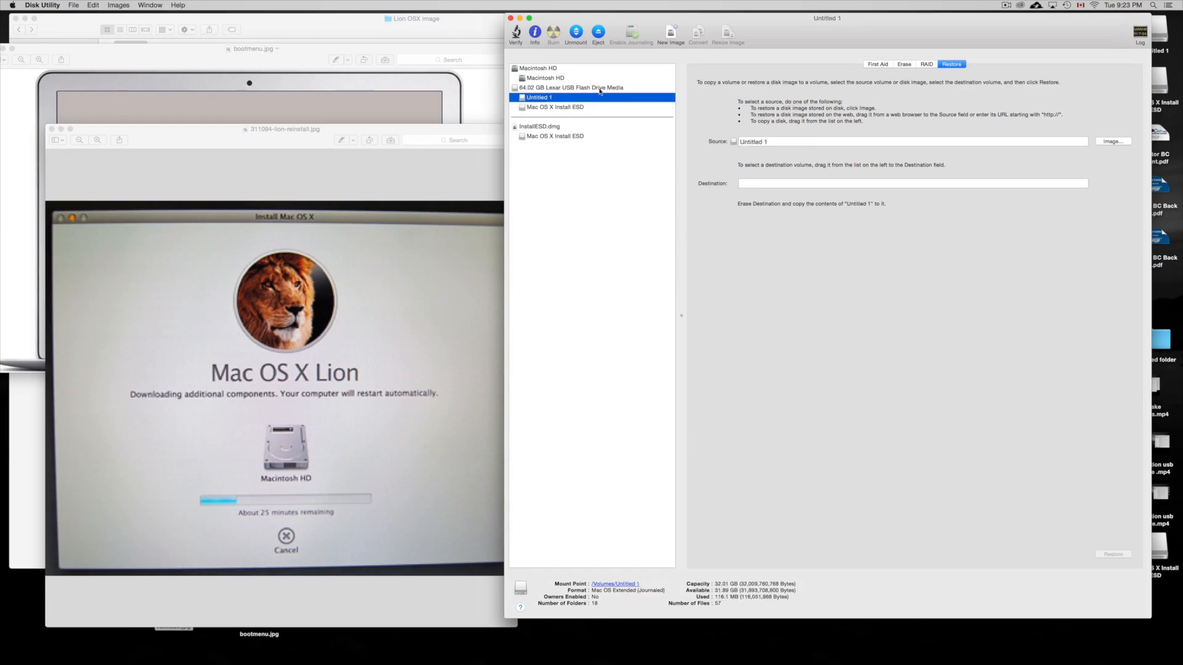
left_click(571, 87)
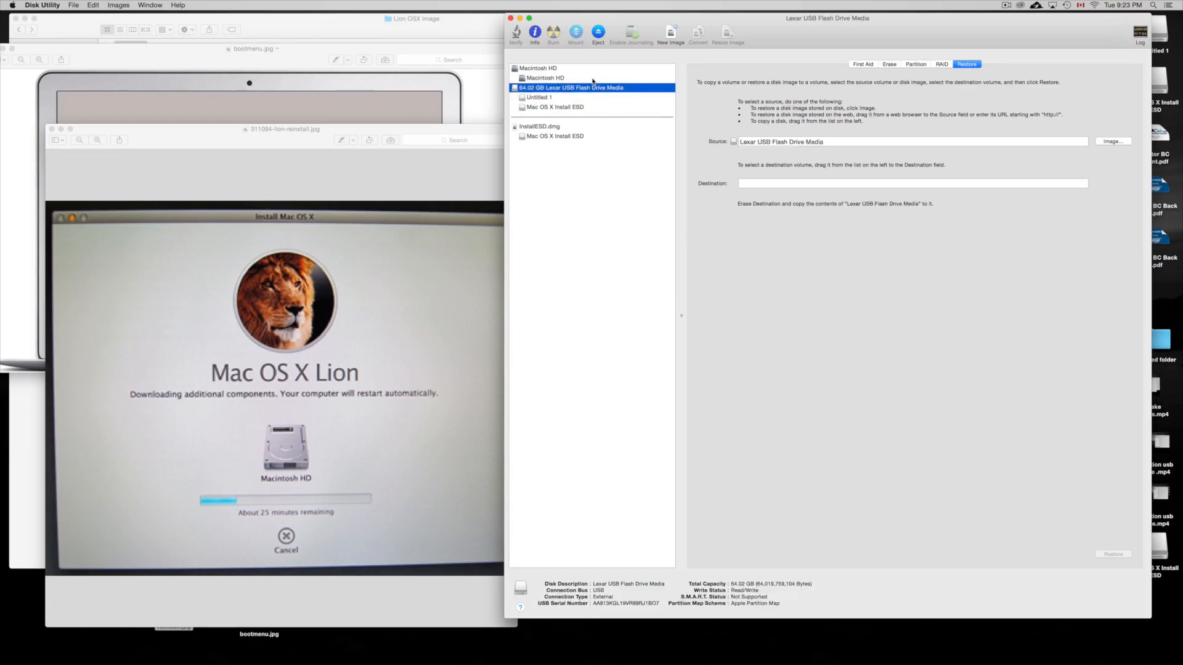